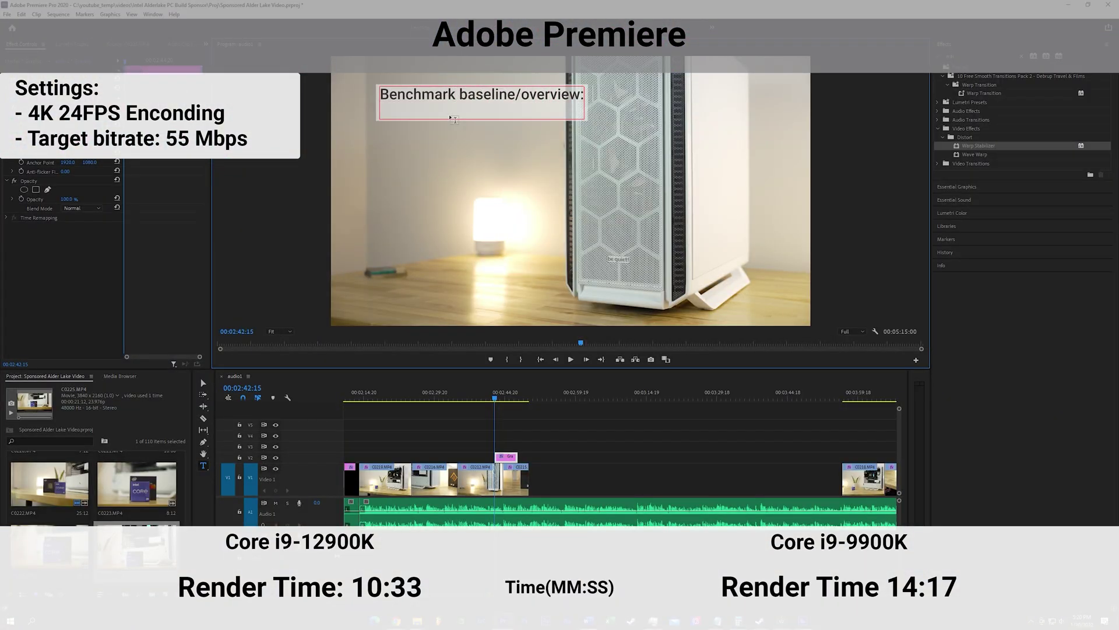
Step: Type the bullet '- 3 passes for each' into the benchmark title and commit it
type("- 3 passes for each")
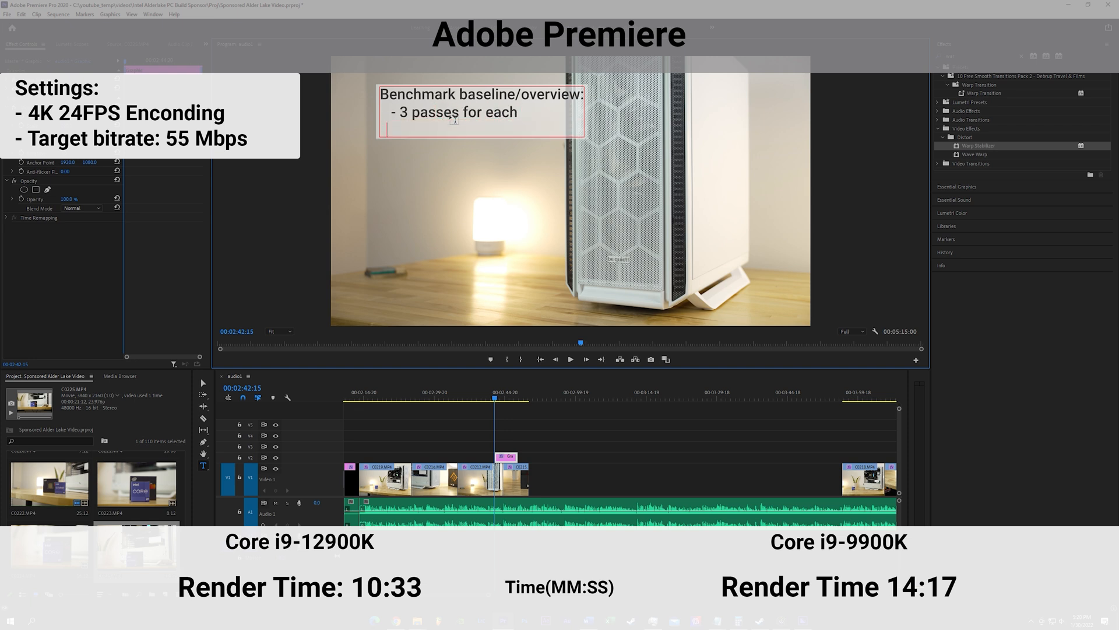
left_click(570, 360)
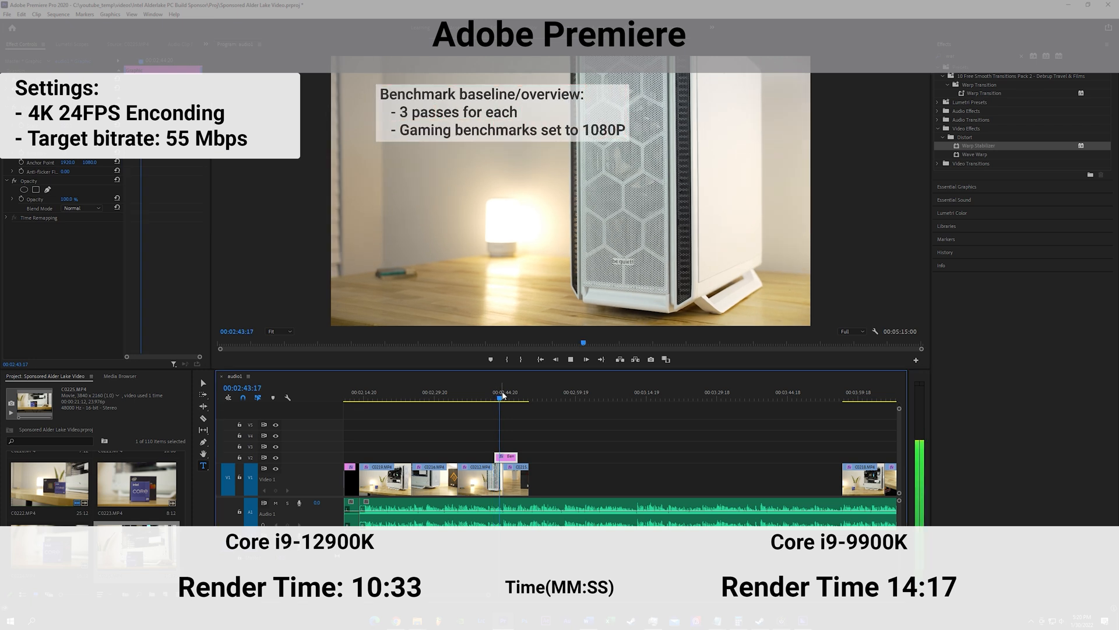